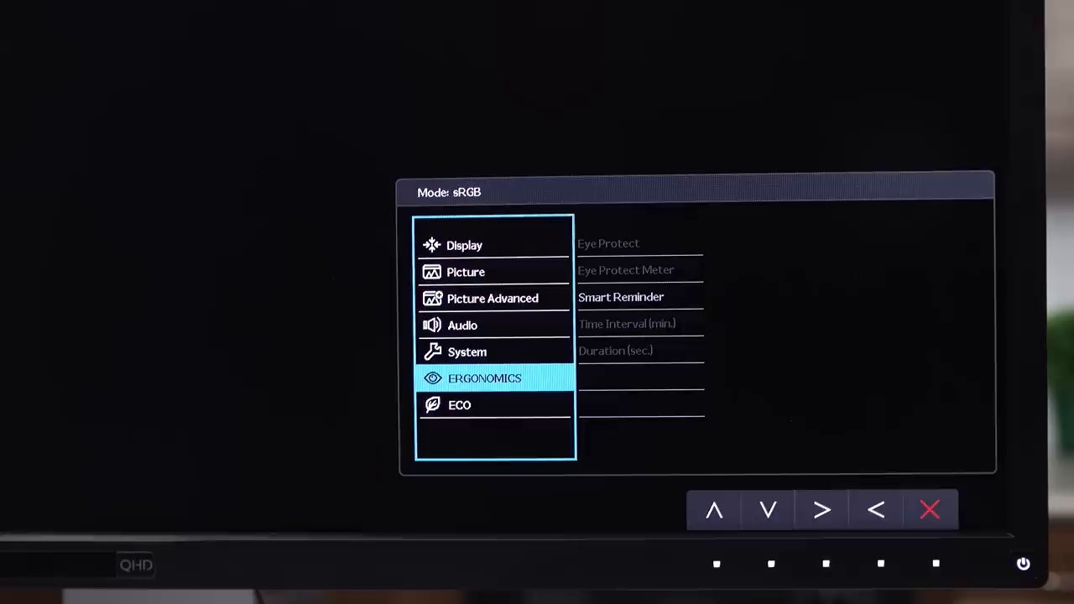
- Show Smart Reminder under Ergonomics, then step through ECO Sensor and ECO Sensor Meter
{"action": "left_click", "coordinate": [822, 510]}
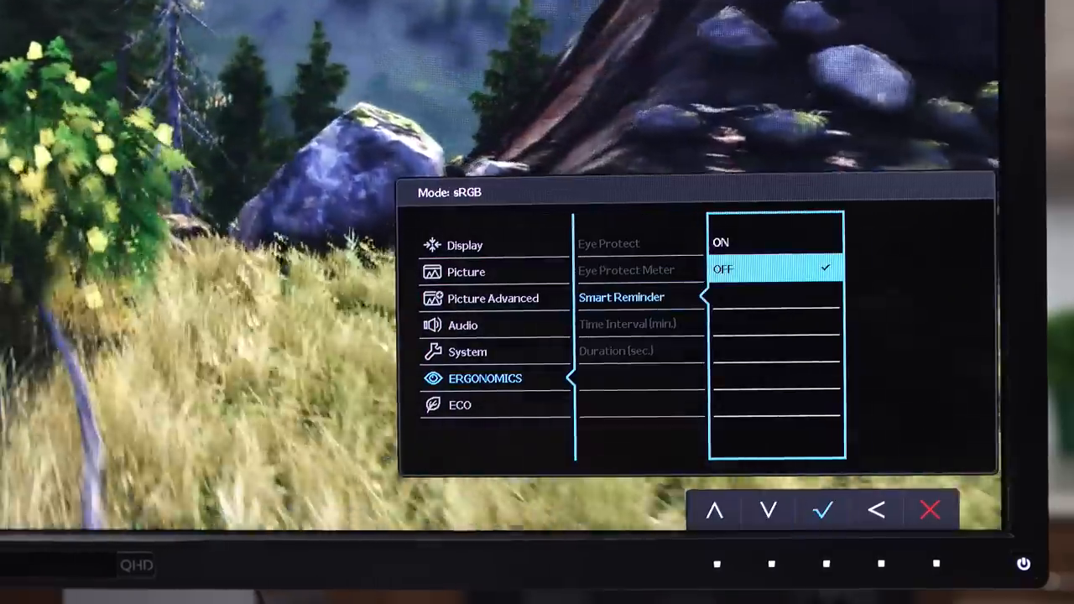
{"action": "left_click", "coordinate": [769, 510]}
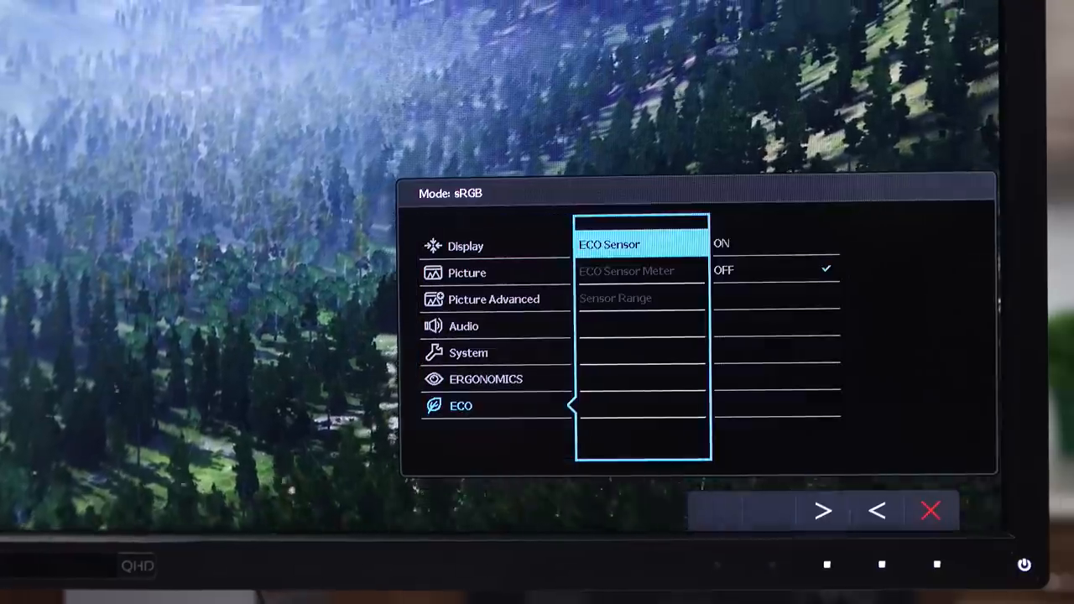
{"action": "left_click", "coordinate": [821, 510]}
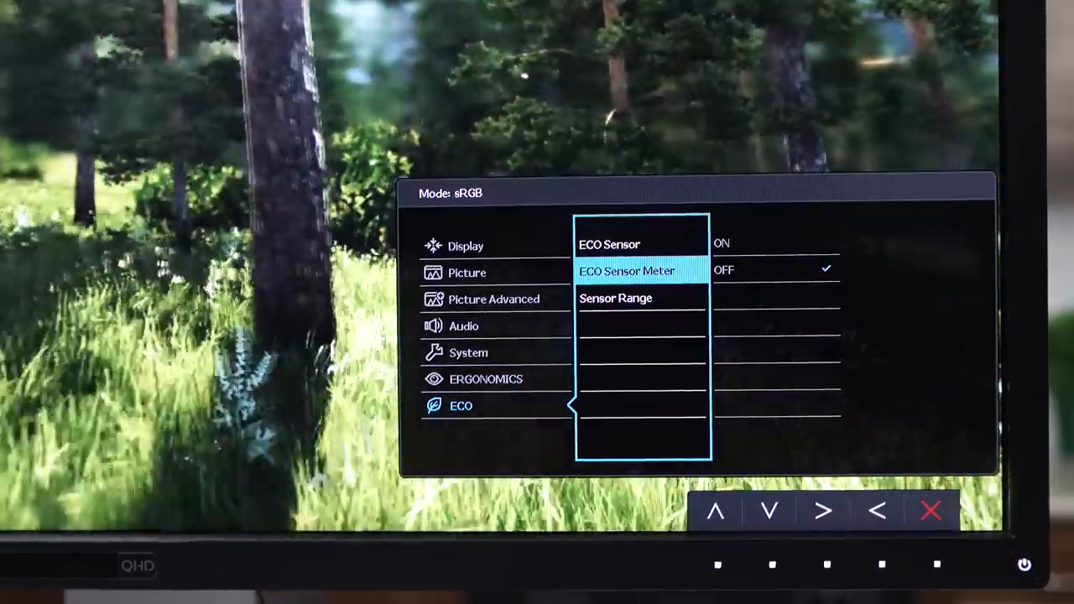
{"action": "left_click", "coordinate": [769, 511]}
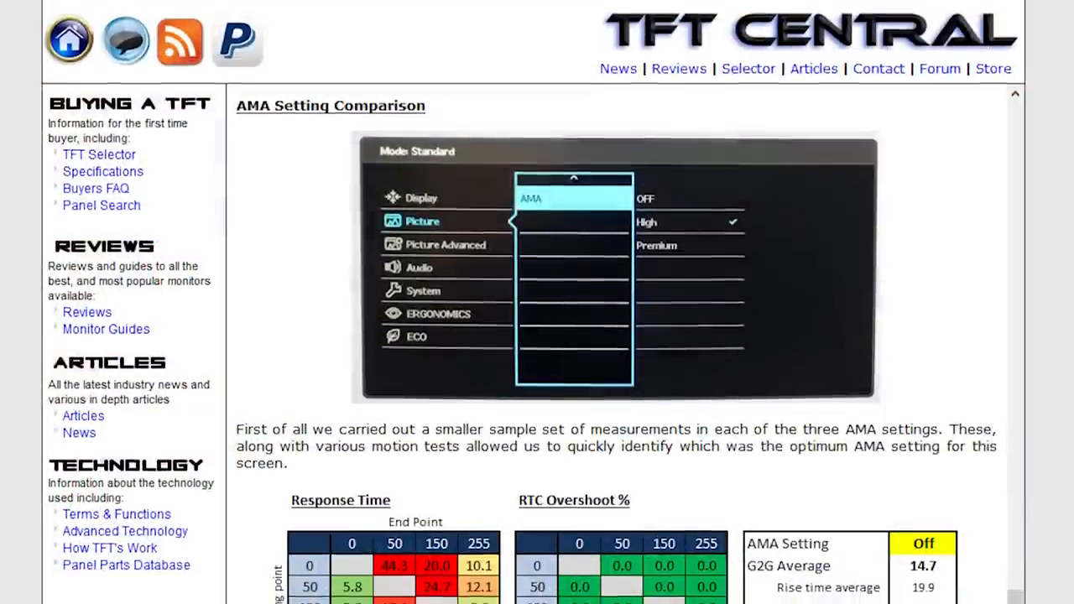
- Scroll the TFT Central page and close the enlarged ColorMunki Display image
{"action": "scroll", "scroll_direction": "down", "scroll_amount": 3}
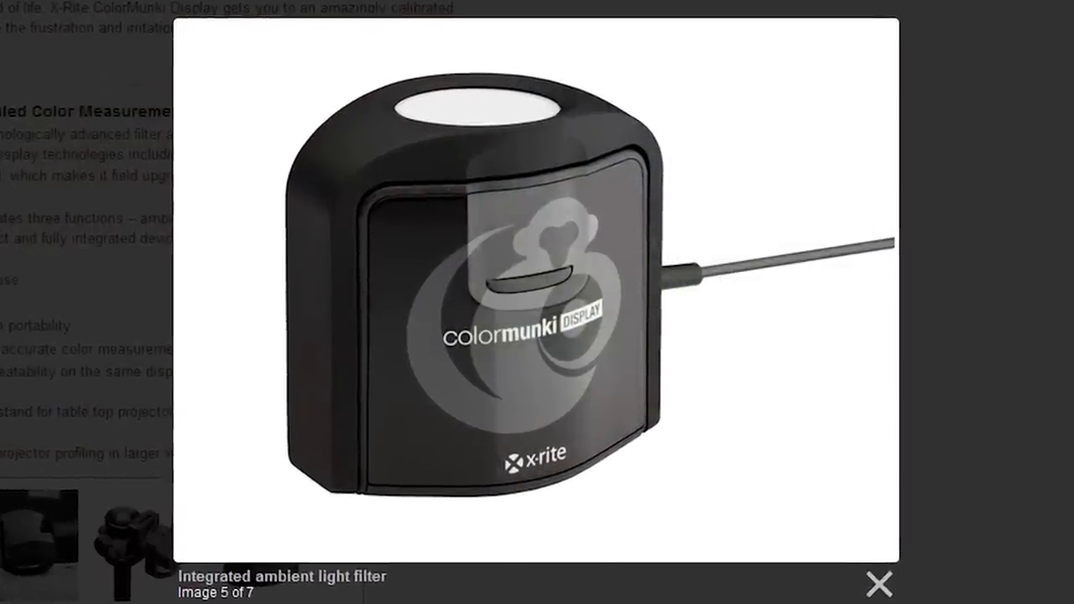
{"action": "left_click", "coordinate": [878, 583]}
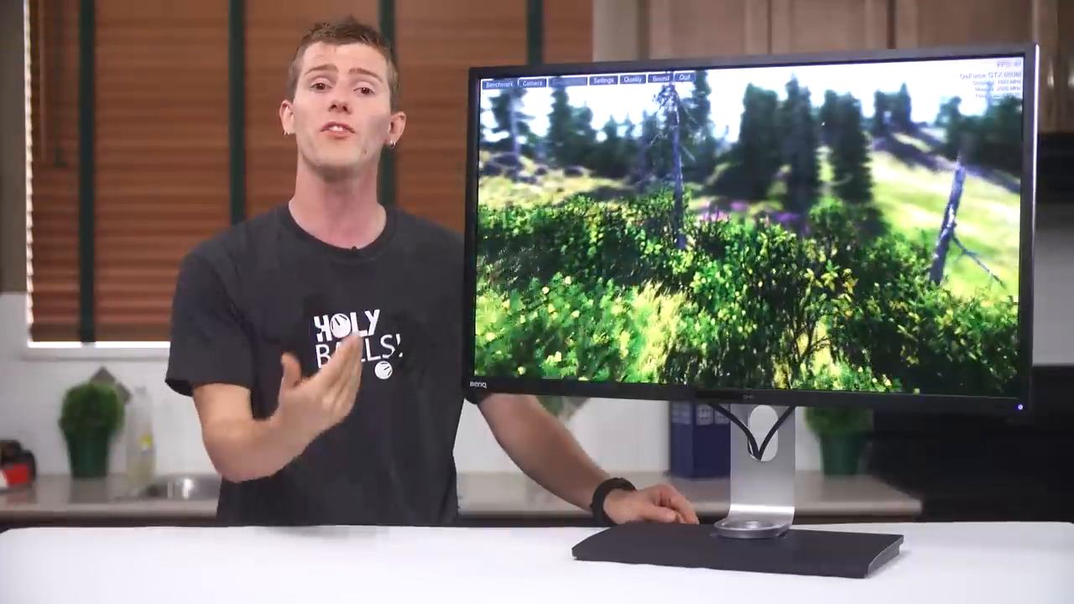